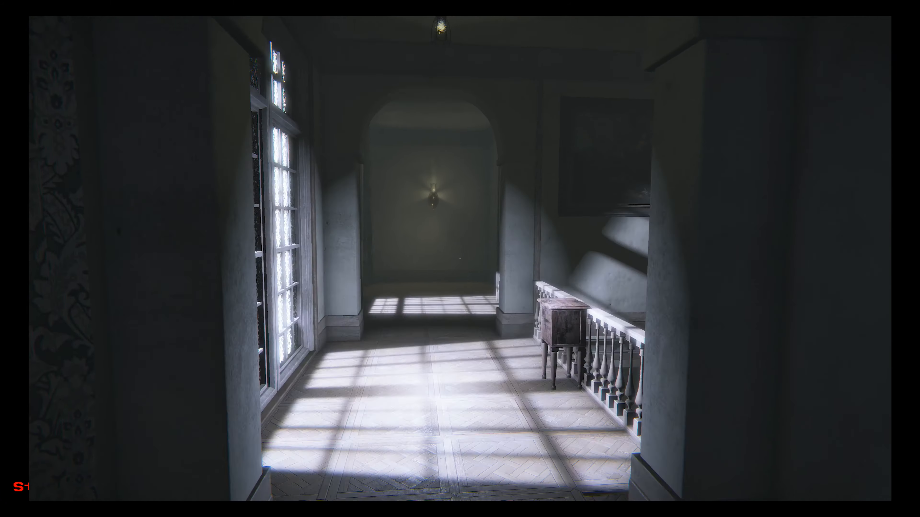
mouse_move(459, 259)
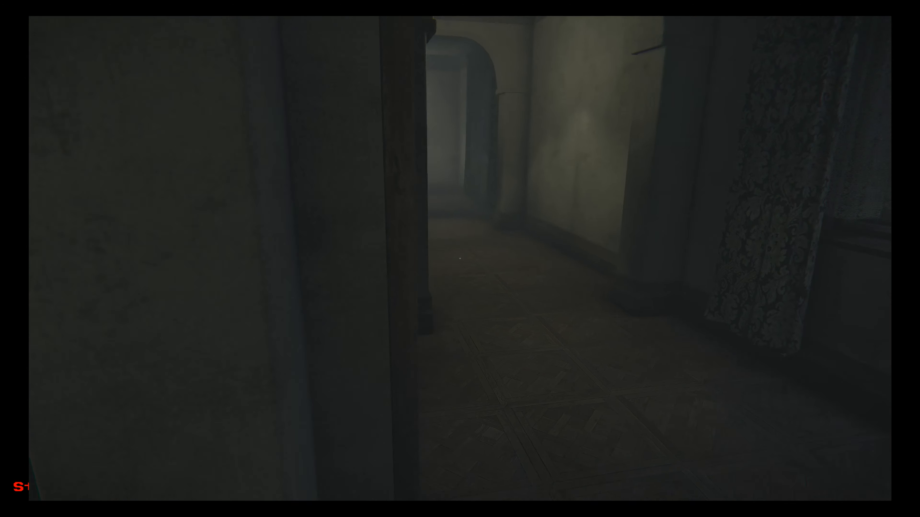
mouse_move(459, 264)
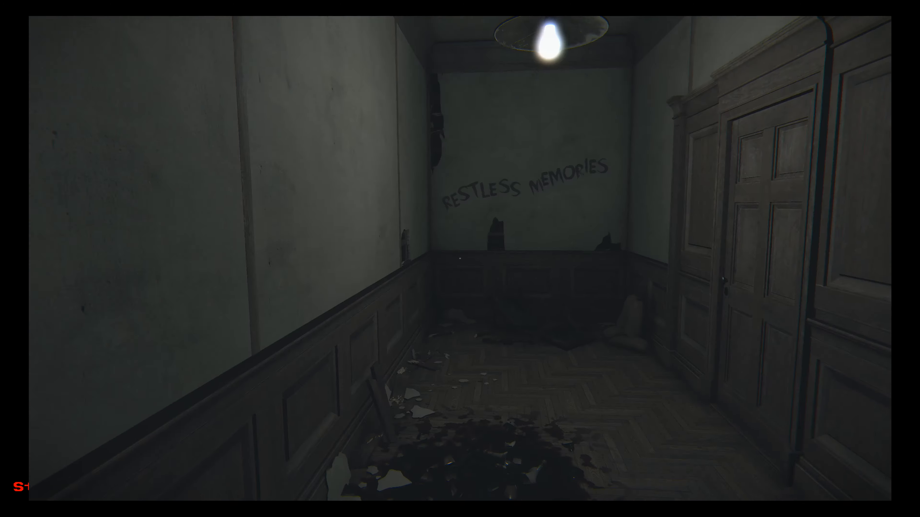
mouse_move(459, 257)
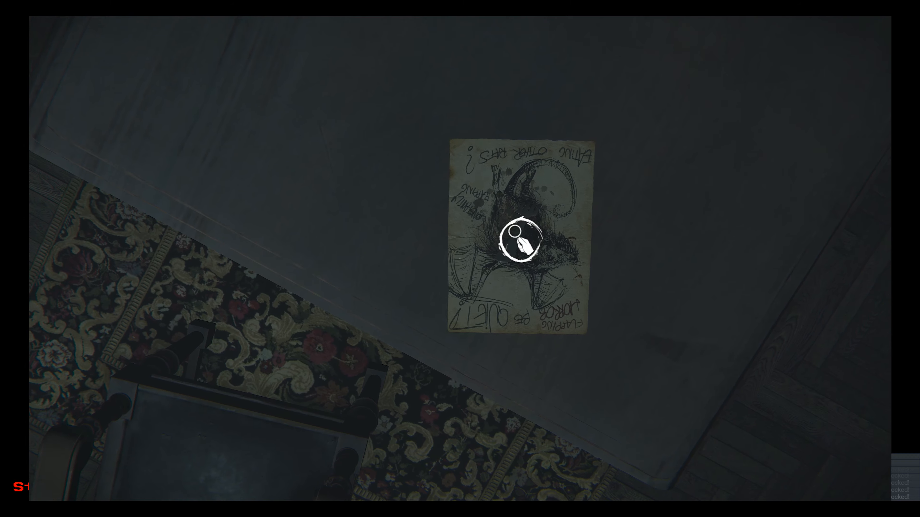
Step: Examine the winged rat drawing up close and read its scribbled notes
left_click(519, 244)
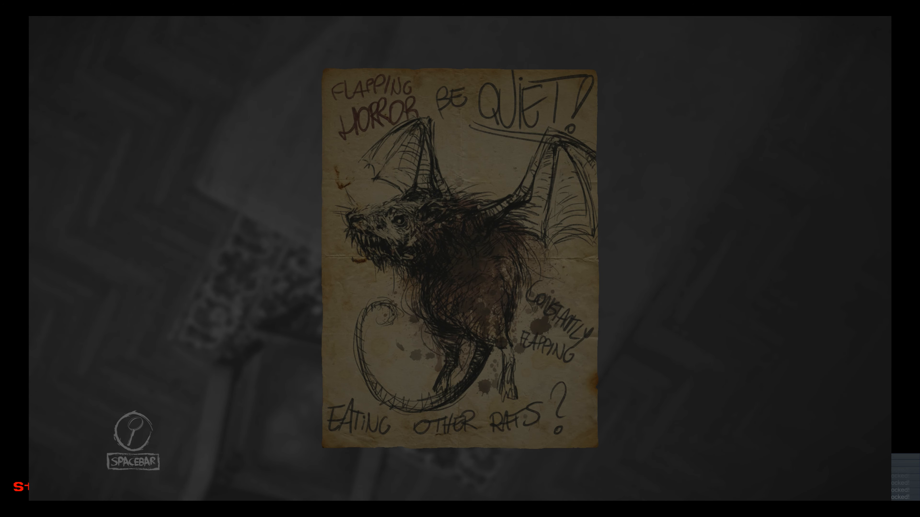
key("space")
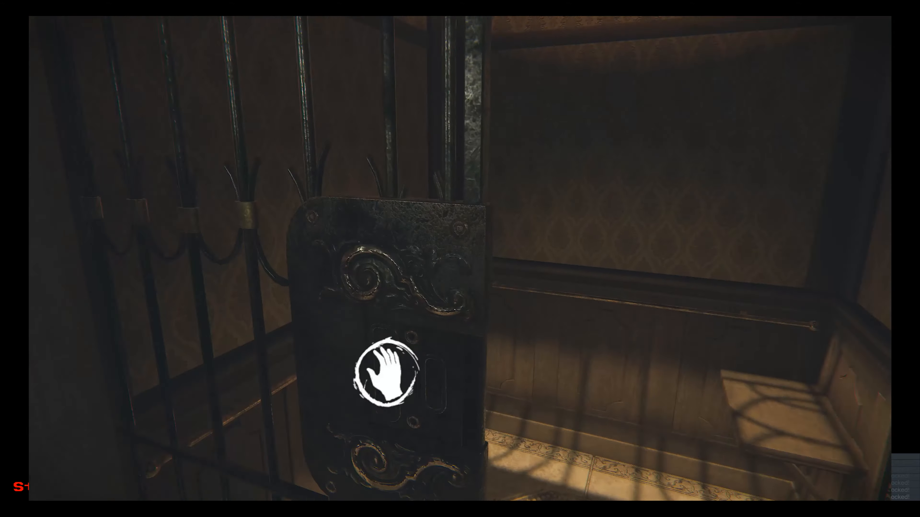
left_click(383, 376)
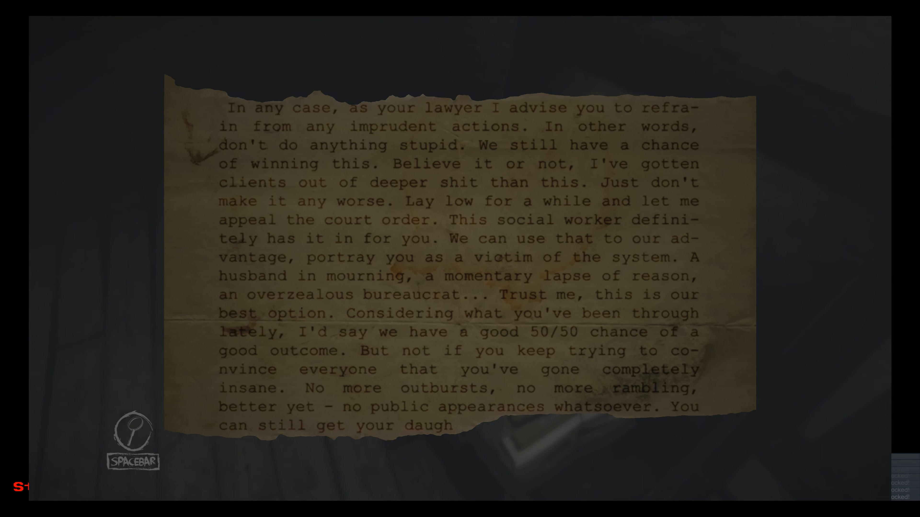
Step: Read the lawyer's note on the court order, then view the original torn typed page
key("space")
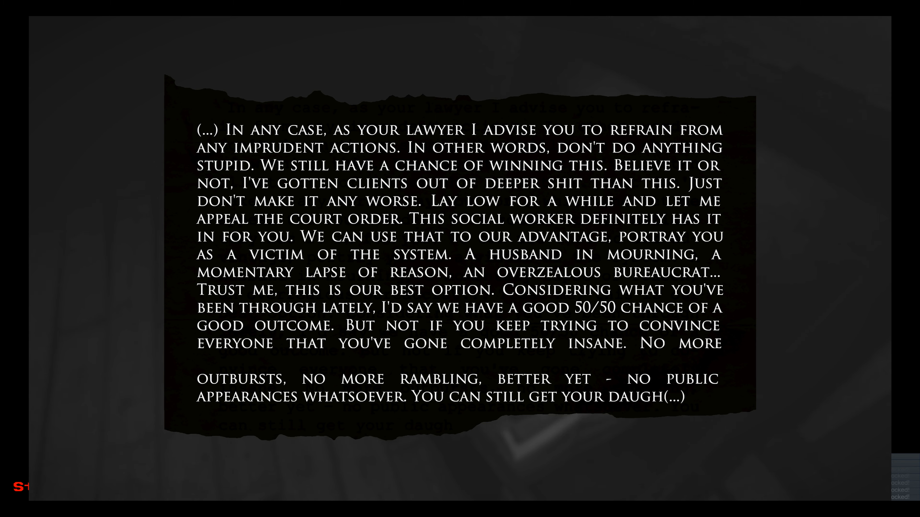
key("SPACE")
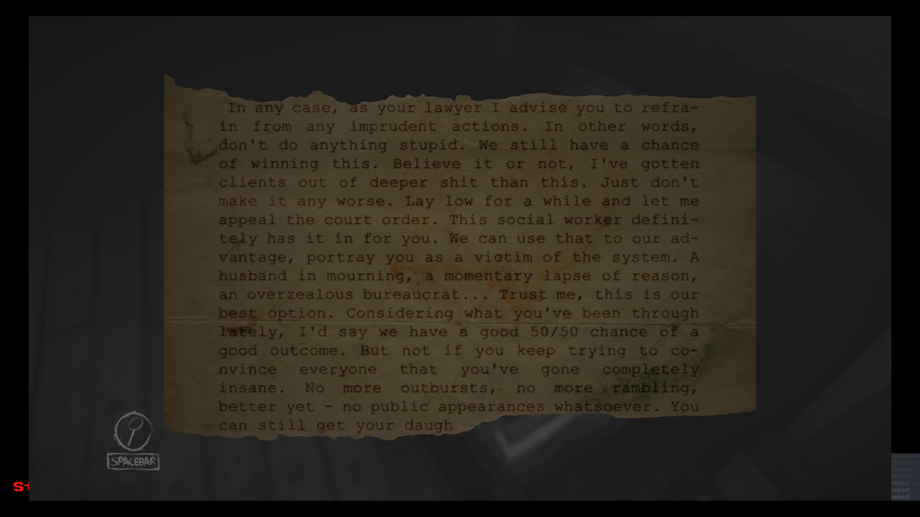
Step: Leave the letter behind and go through the panelled door toward the bathroom
key("space")
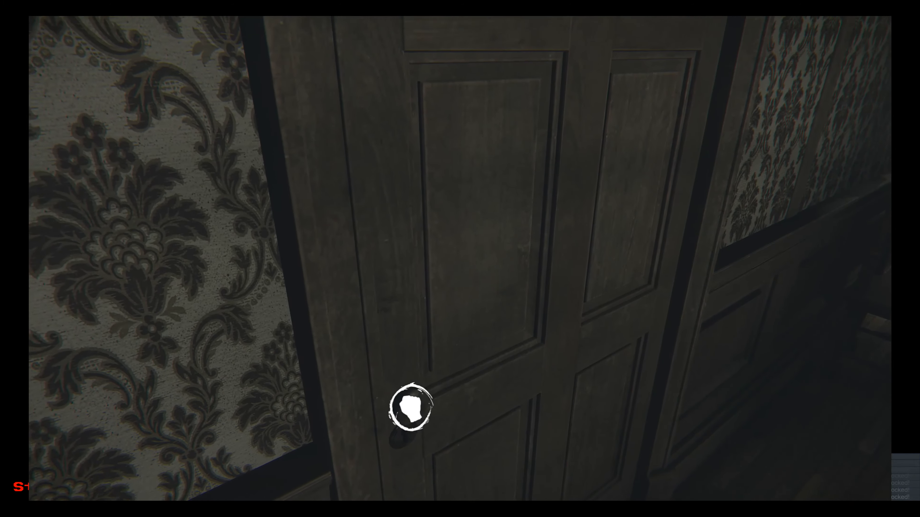
left_click(410, 407)
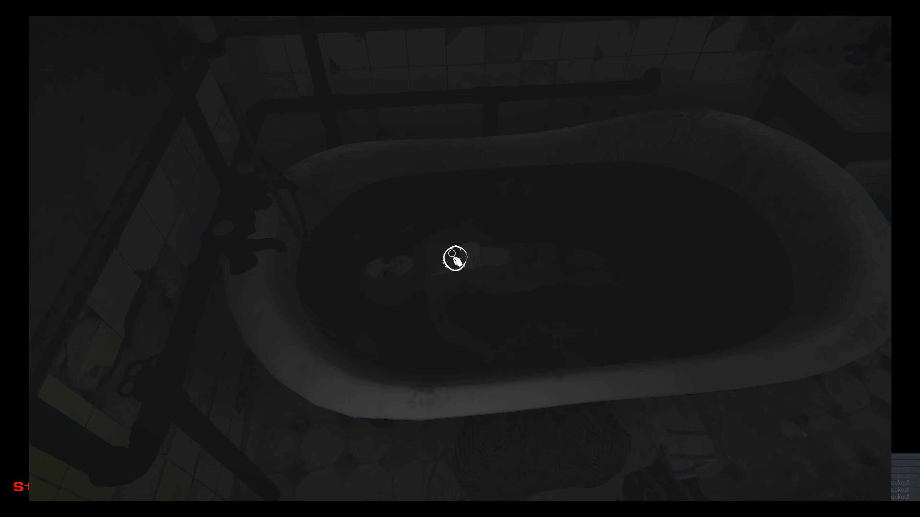
Step: Read the Silent Floaters note from the bathtub and put it away
left_click(453, 261)
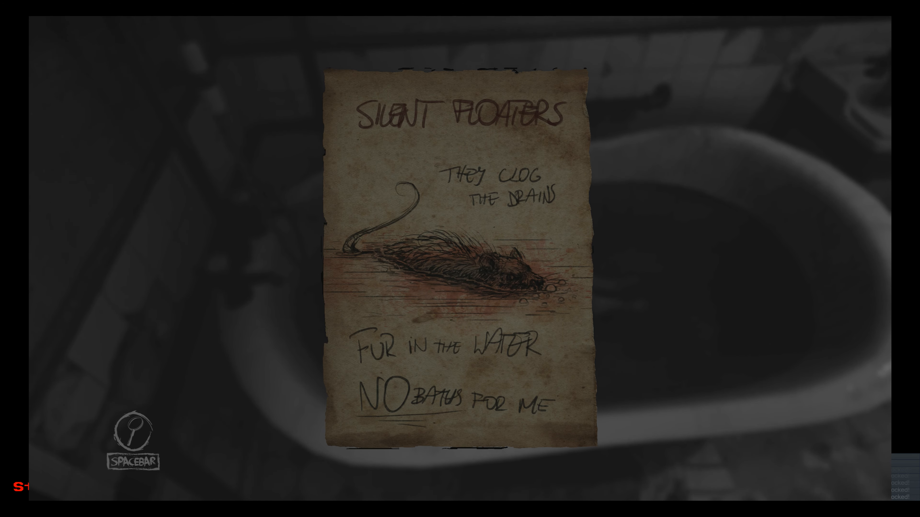
key("Space")
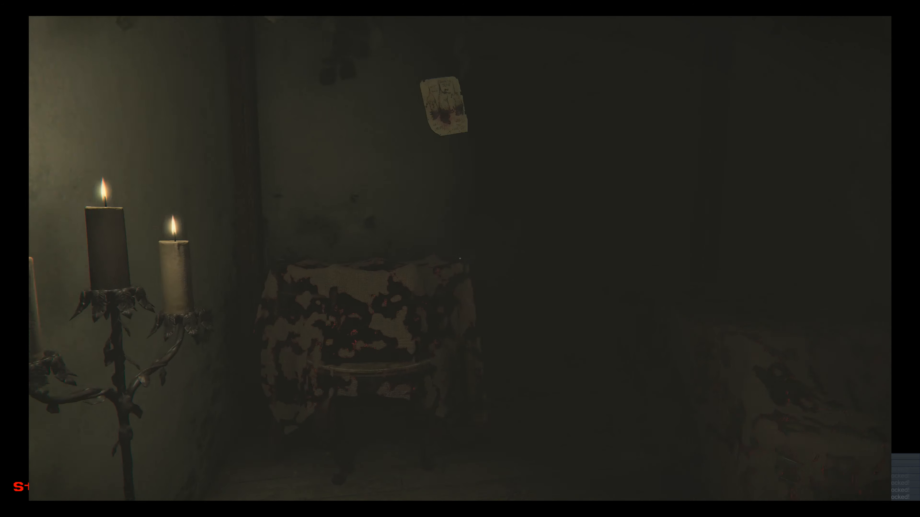
Step: Read the pinned Dangling Dread sketch of three hanging rats and put it away
left_click(445, 108)
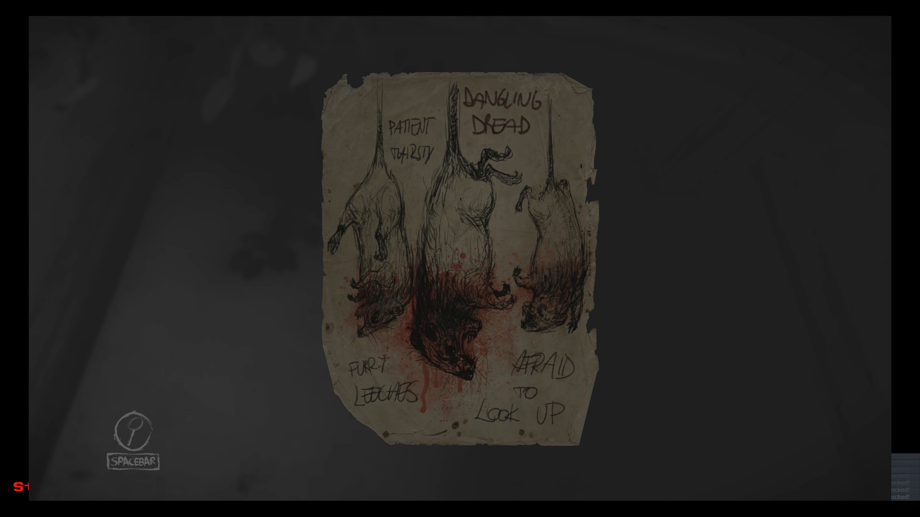
key("space")
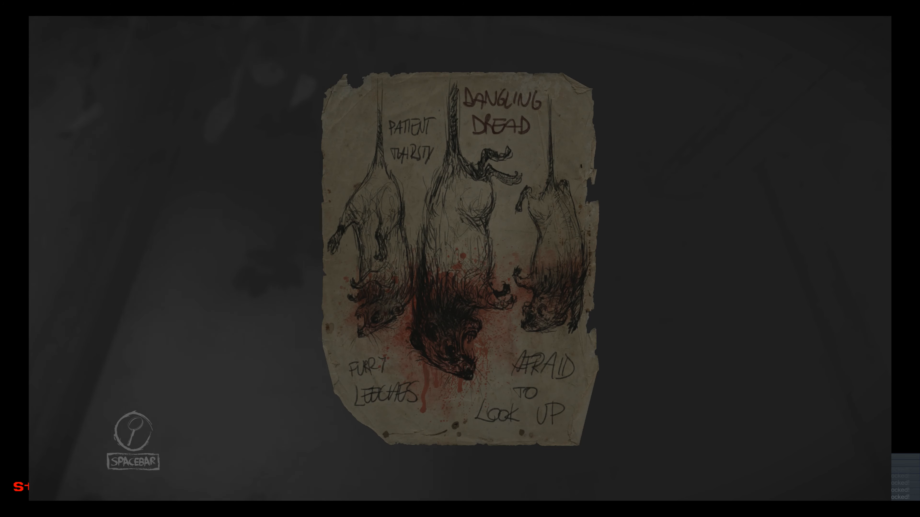
key("space")
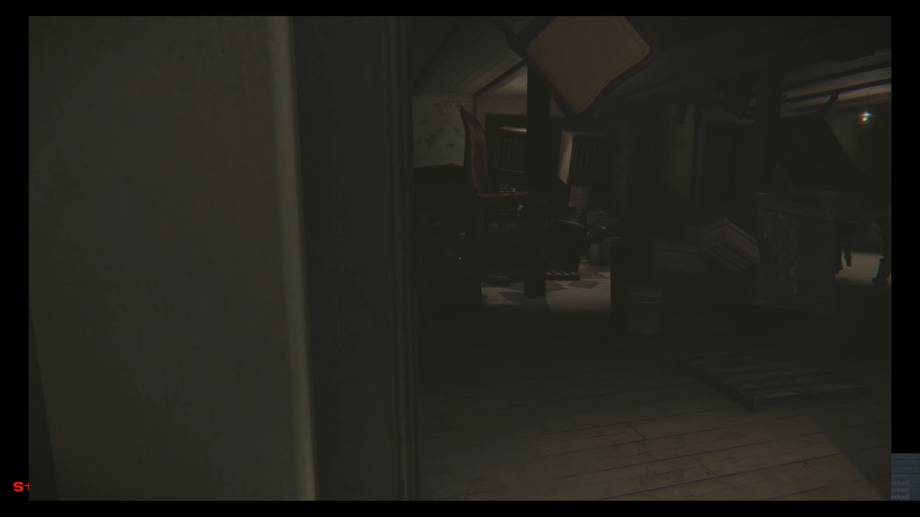
mouse_move(459, 258)
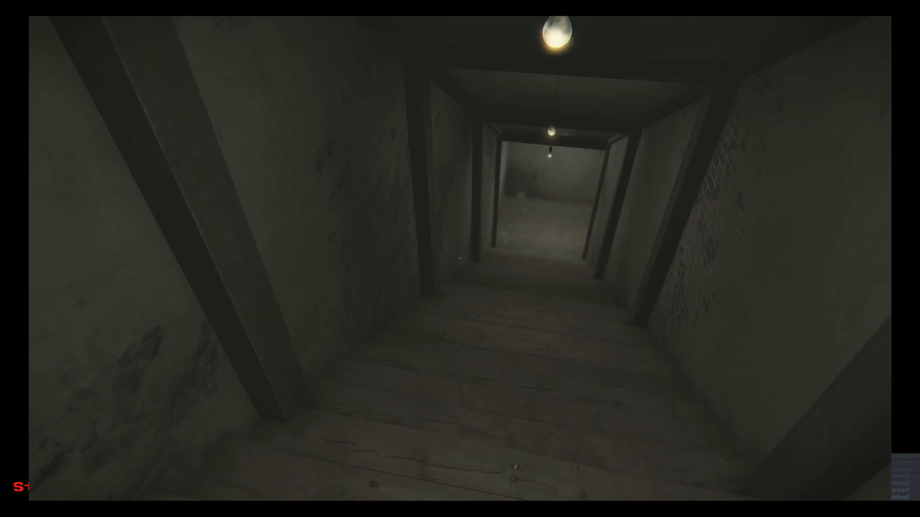
Step: Walk forward through the cluttered attic toward the narrow staircase
key("w")
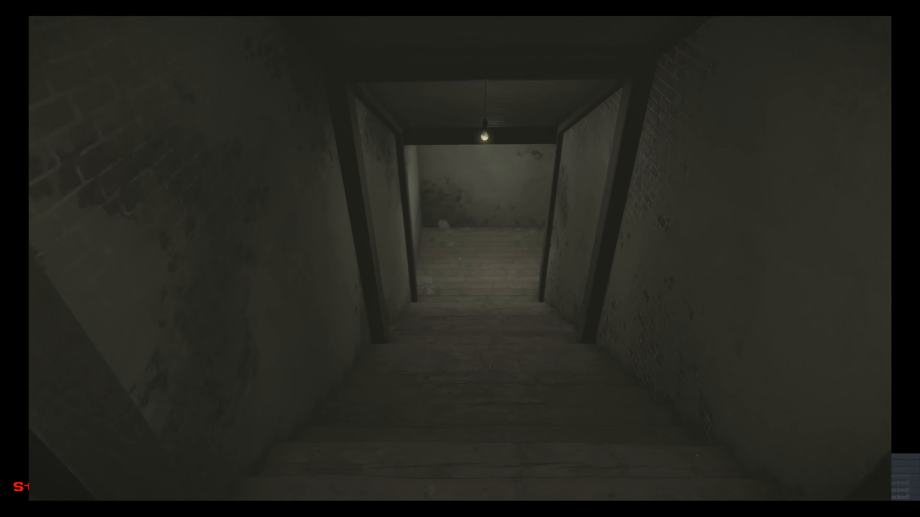